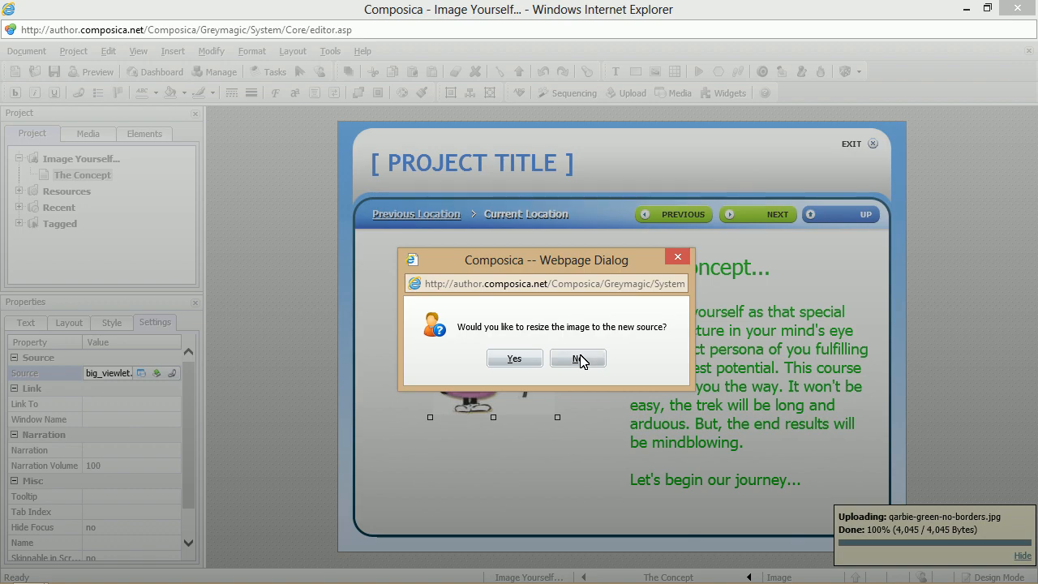
Answer No to the resize prompt so the replaced cartoon image keeps its original size.
click(578, 358)
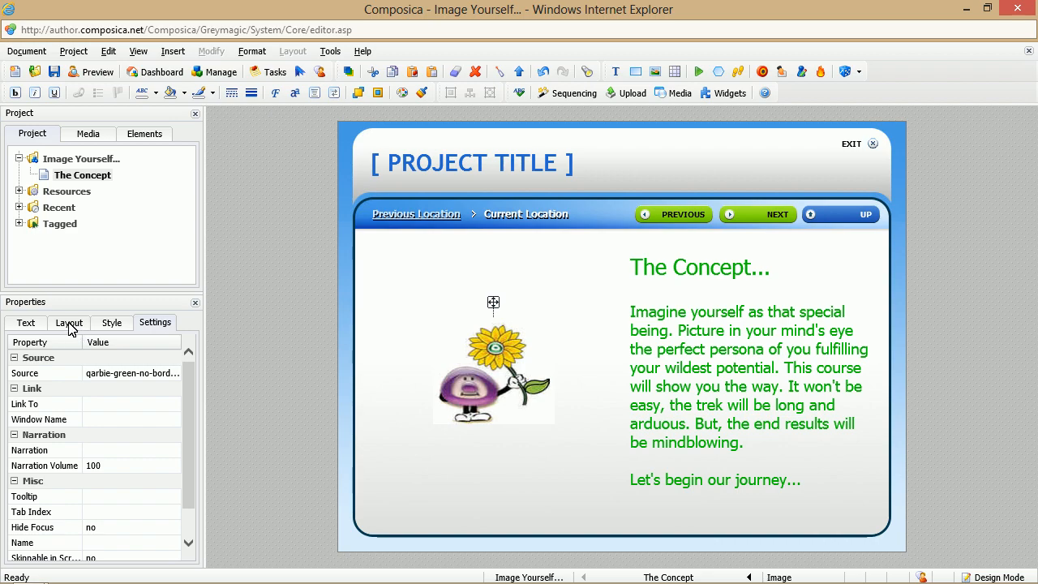
Give the cartoon image a dotted black border via its Layout properties.
click(69, 323)
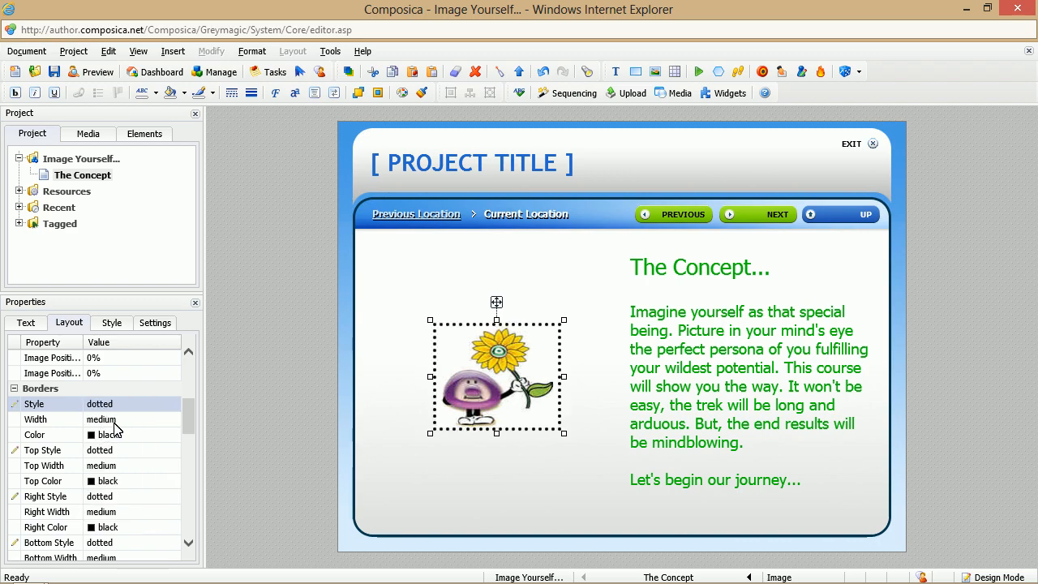